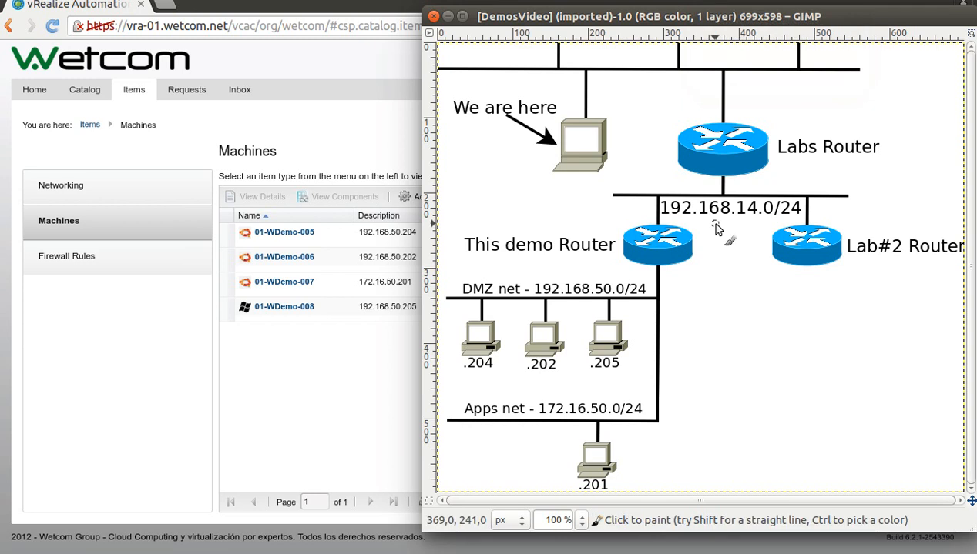
pyautogui.moveTo(731, 245)
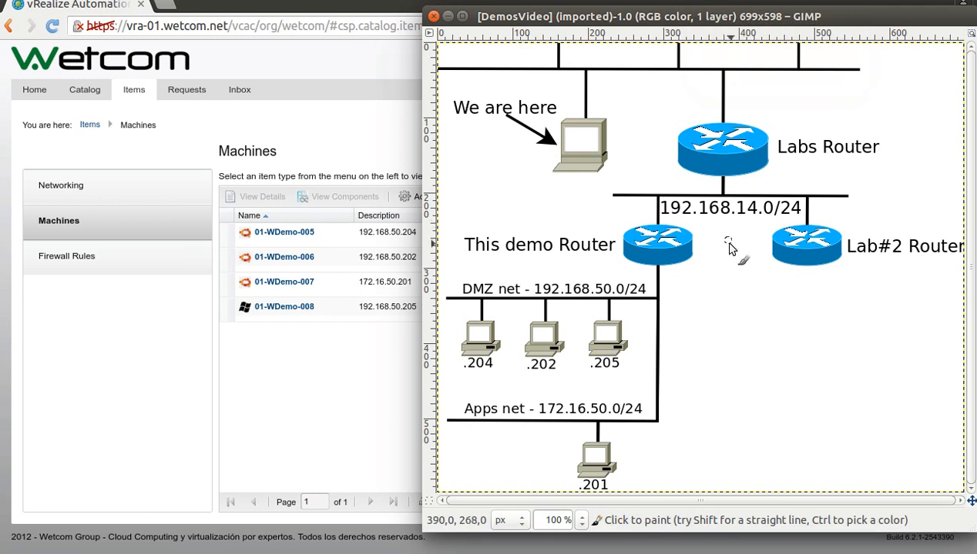
pyautogui.moveTo(724, 261)
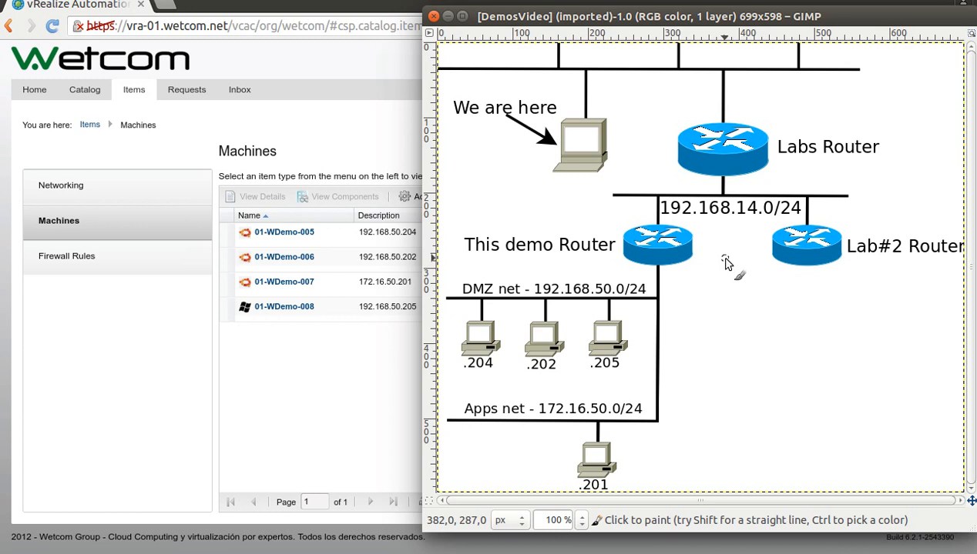
pyautogui.moveTo(771, 427)
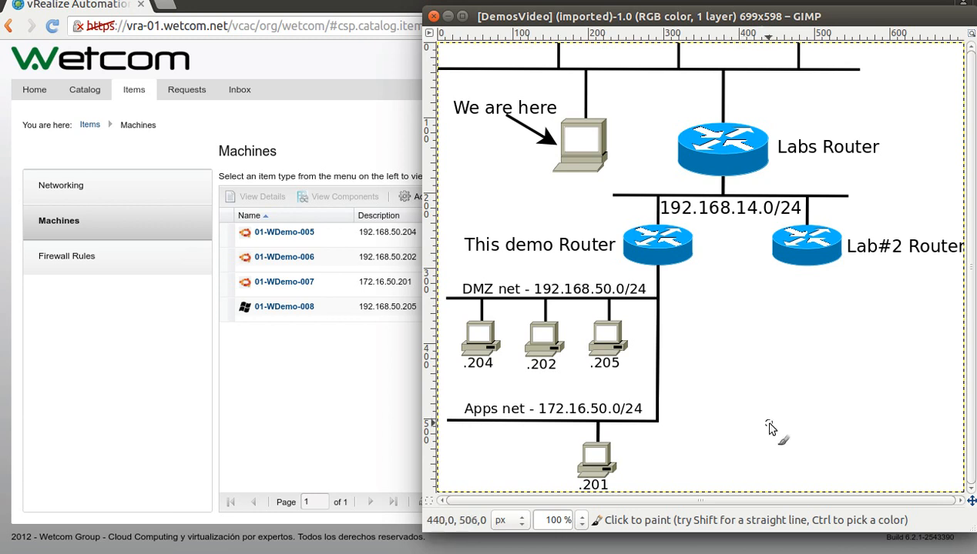
pyautogui.moveTo(811, 441)
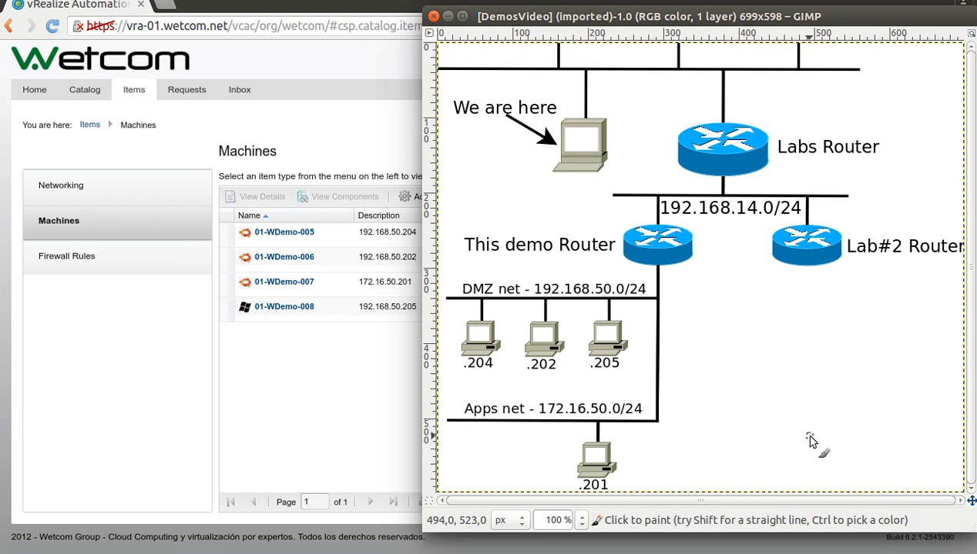
pyautogui.moveTo(756, 372)
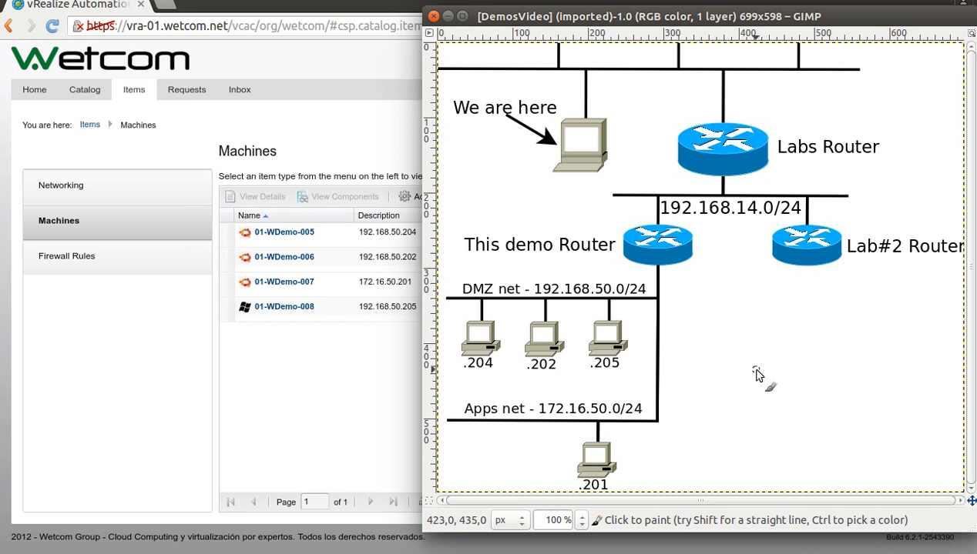
pyautogui.moveTo(543, 162)
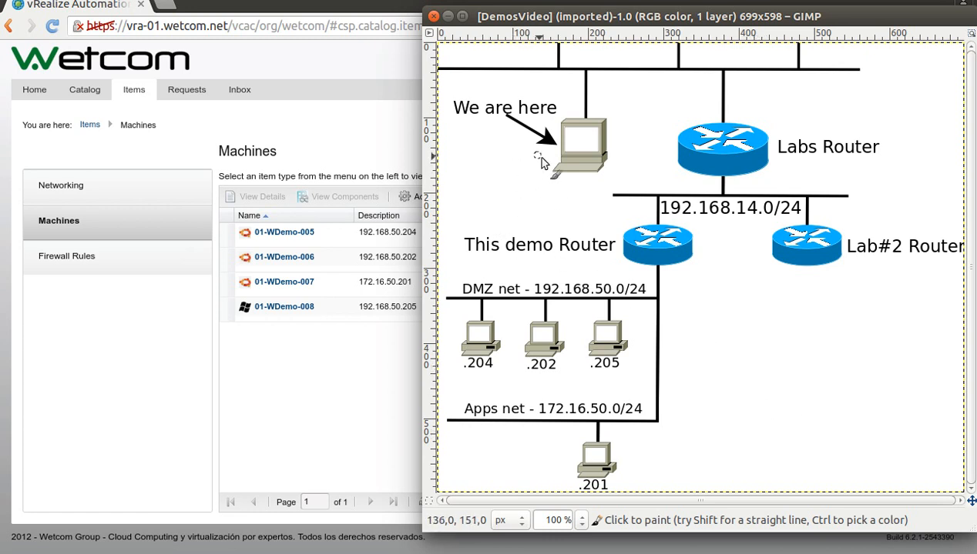
# - Draw a red stroke beside the .201 Apps-net computer on the network diagram
pyautogui.moveTo(539, 162); pyautogui.dragTo(728, 191)
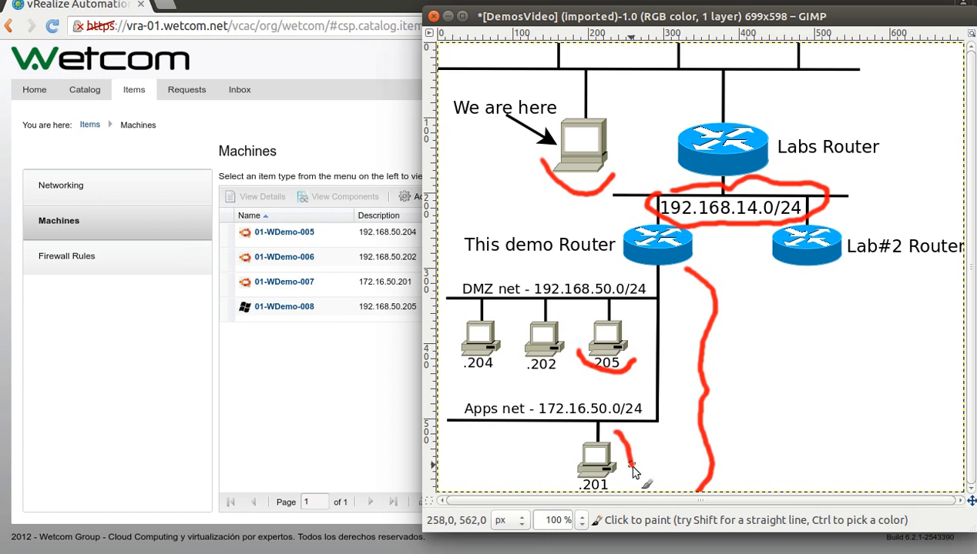
pyautogui.moveTo(664, 439)
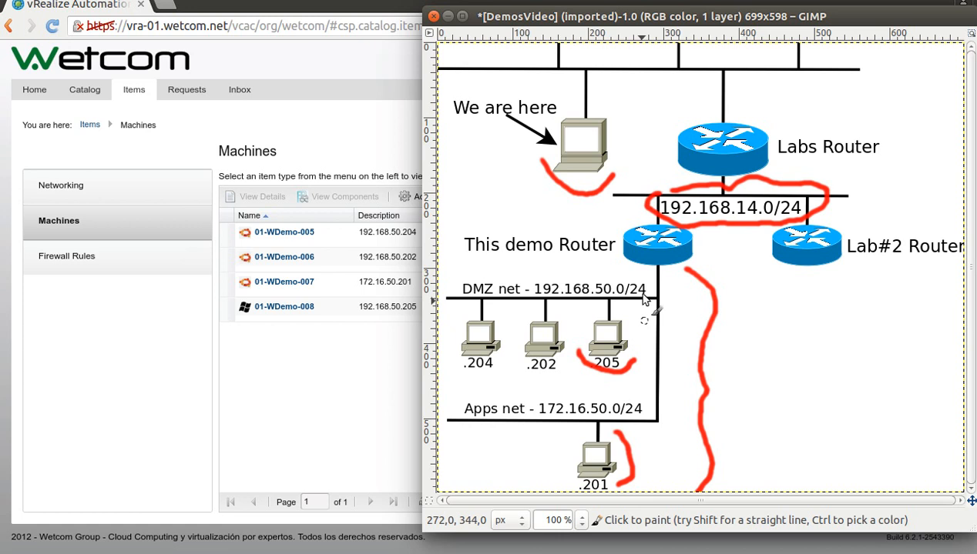
pyautogui.moveTo(678, 368)
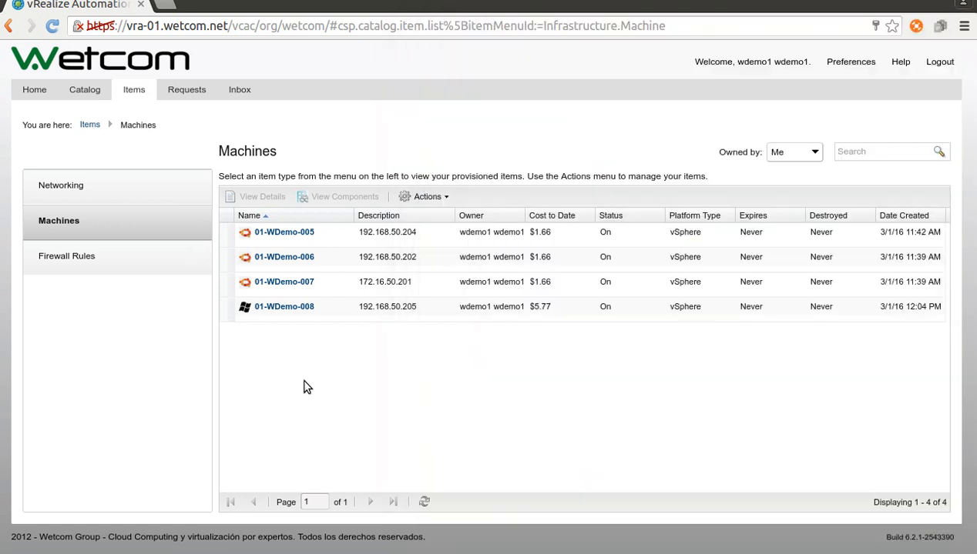
# - Show Networking items, listing the DNAT_192.168.14.35:any:any entry
pyautogui.click(60, 185)
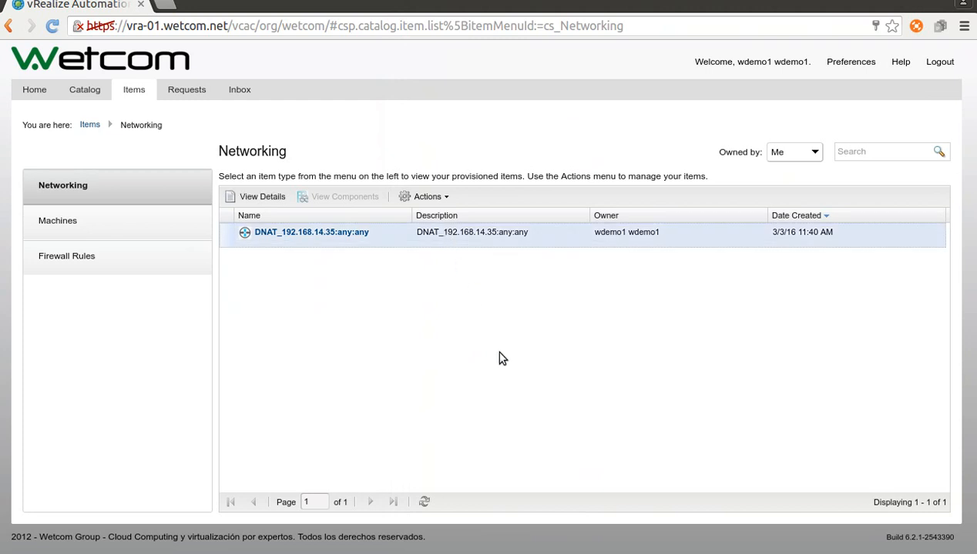
pyautogui.moveTo(581, 355)
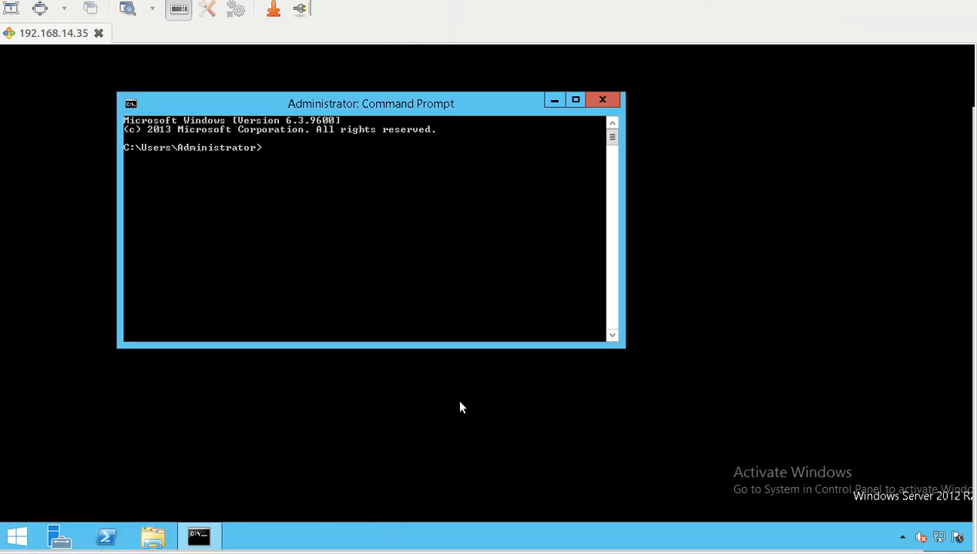
# - Enter 'ping 172.16.50.201 /t' in the remote Command Prompt
pyautogui.write('pi')
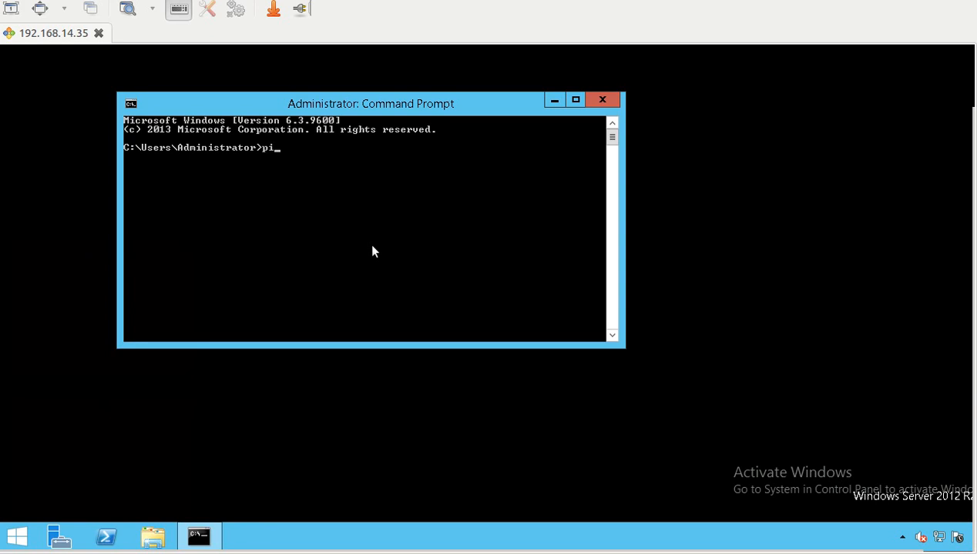
pyautogui.write('ng')
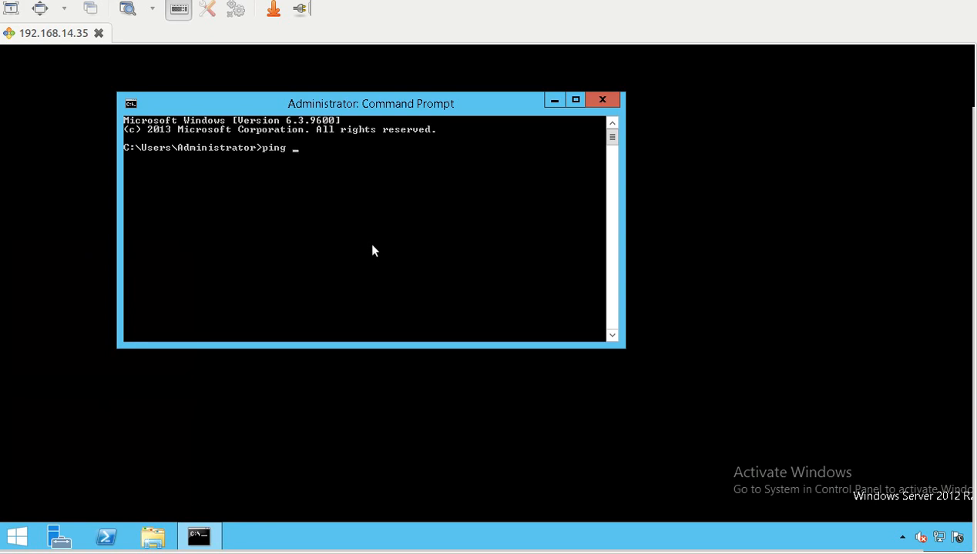
pyautogui.write('172.')
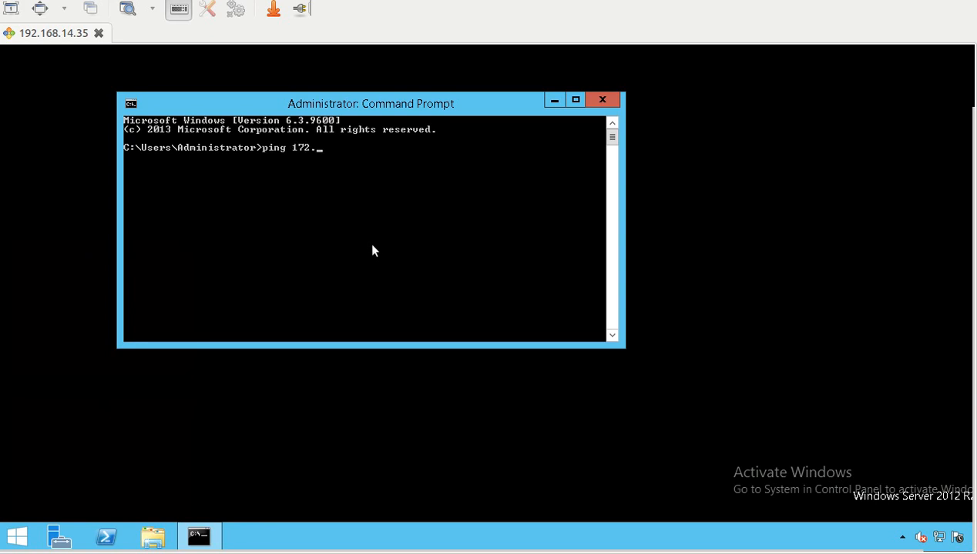
pyautogui.write('16')
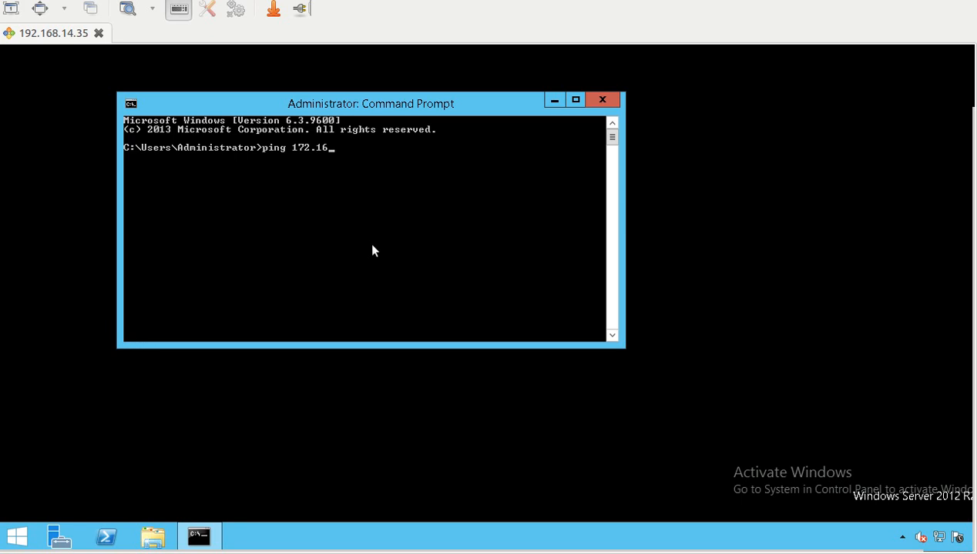
pyautogui.write('.50.201 /t')
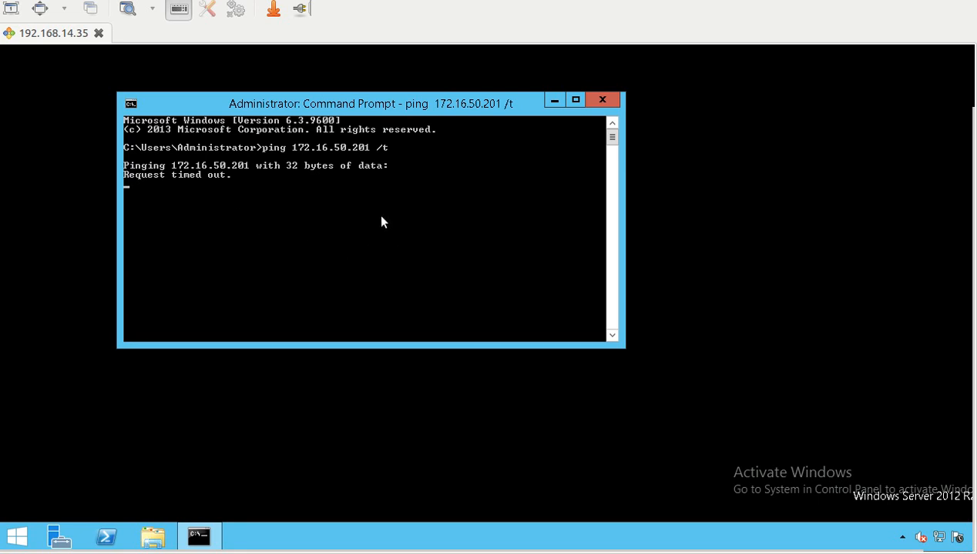
pyautogui.moveTo(558, 330)
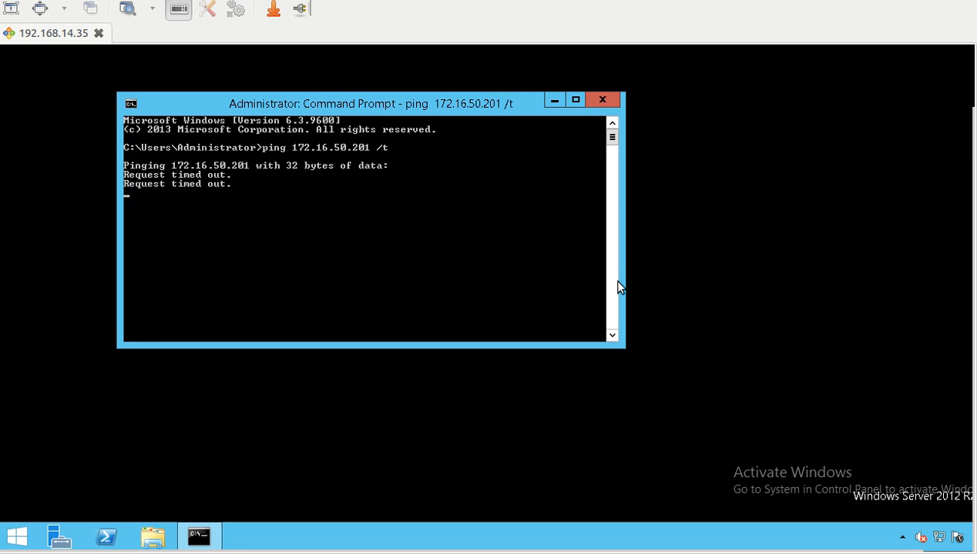
pyautogui.moveTo(485, 252)
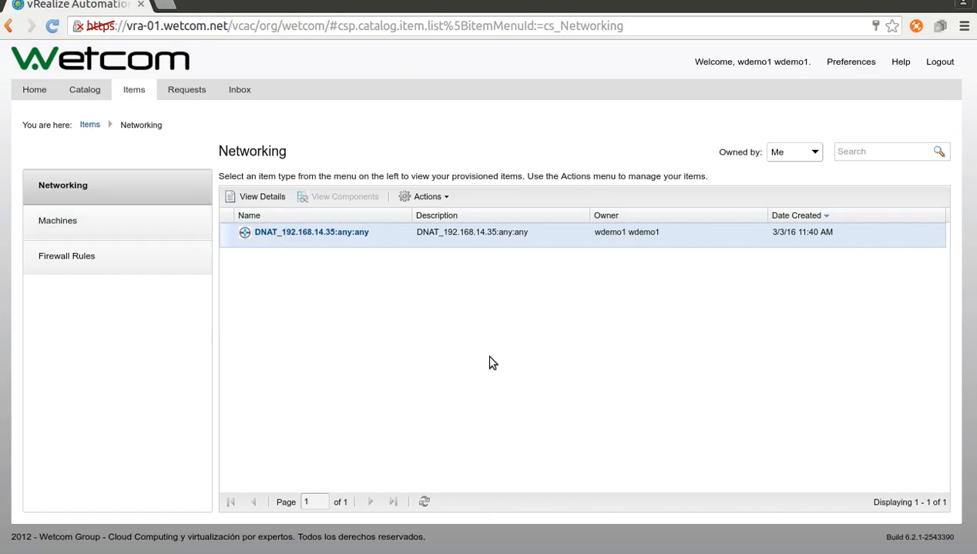
# - From the Catalog's Networking services, begin a Create Firewall Rule request
pyautogui.click(84, 89)
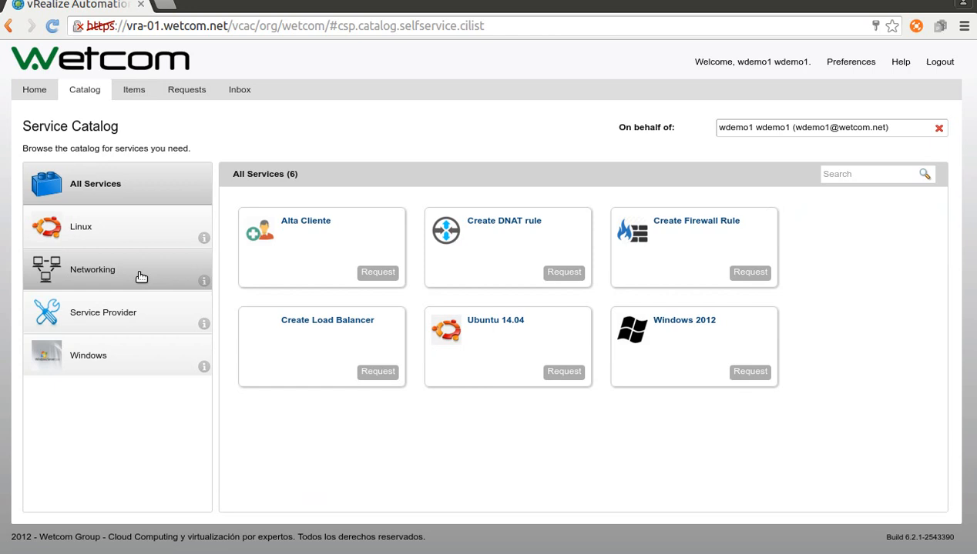
pyautogui.click(93, 270)
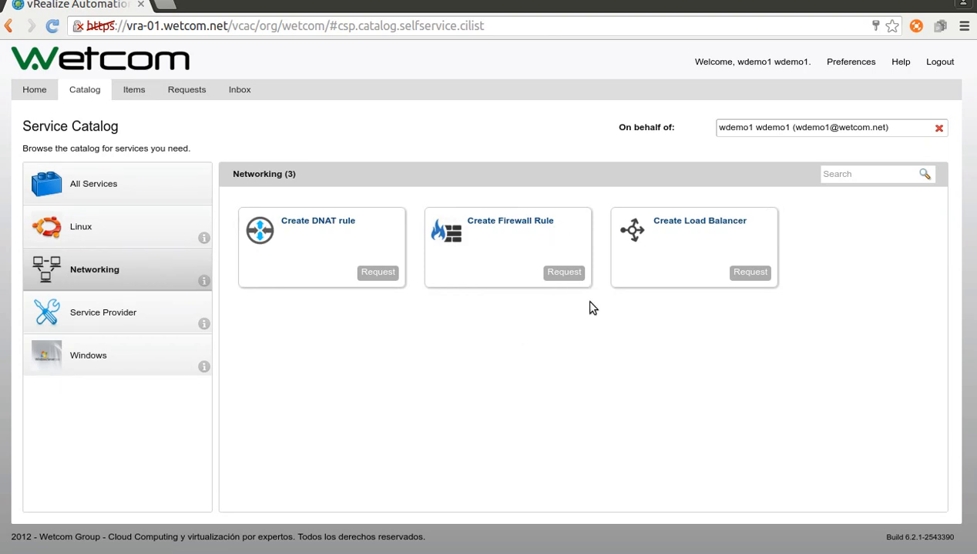
pyautogui.click(563, 272)
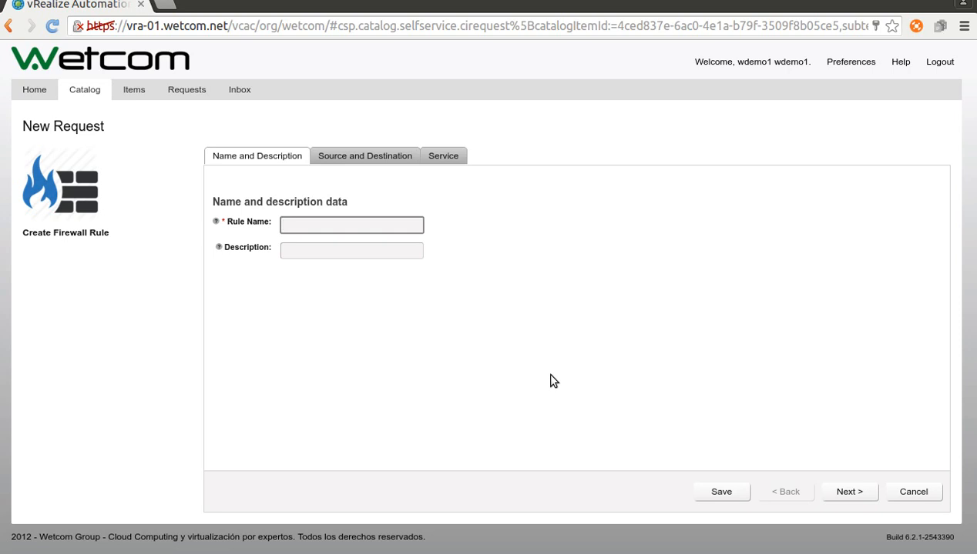
# - Enter rule name 'DMZ.205 -> App-201' and continue to source and destination
pyautogui.write('D')
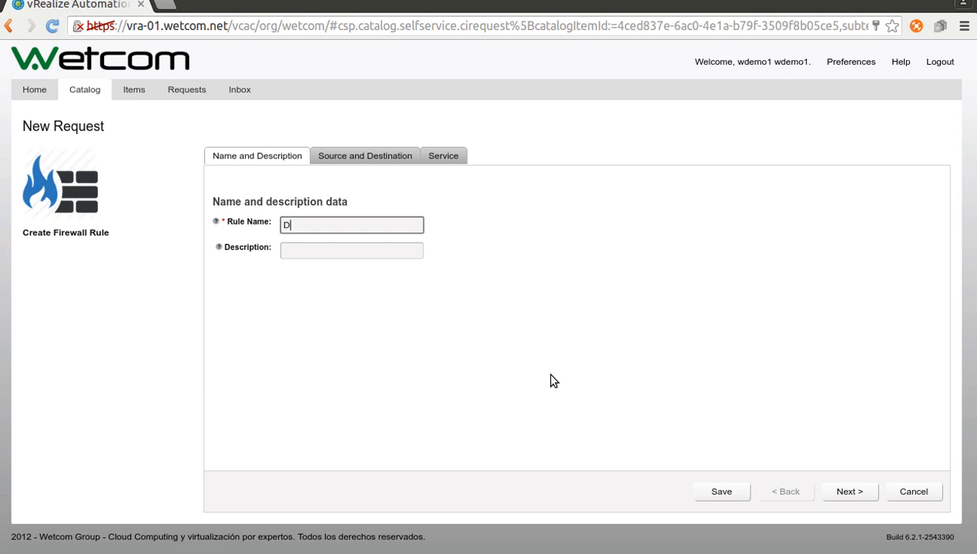
pyautogui.write('MZ.2')
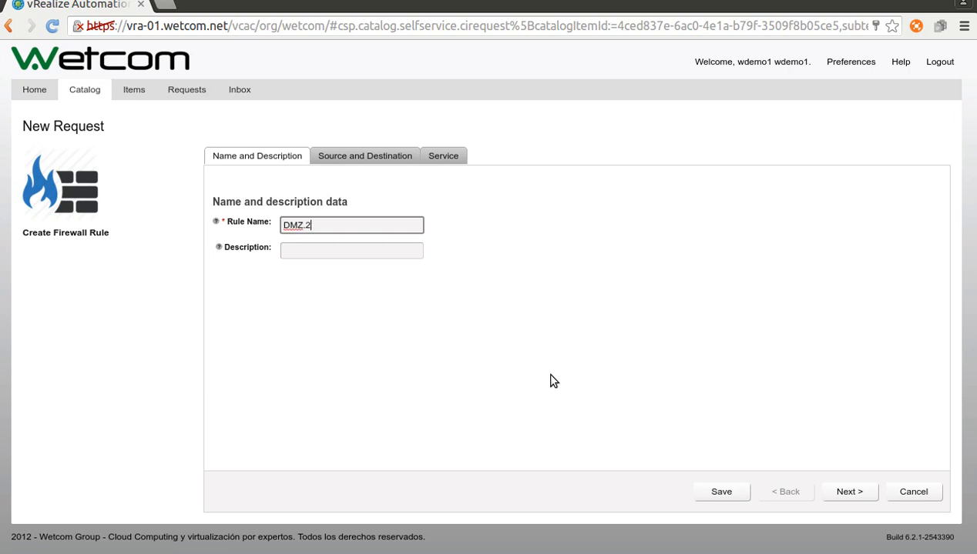
pyautogui.write('05')
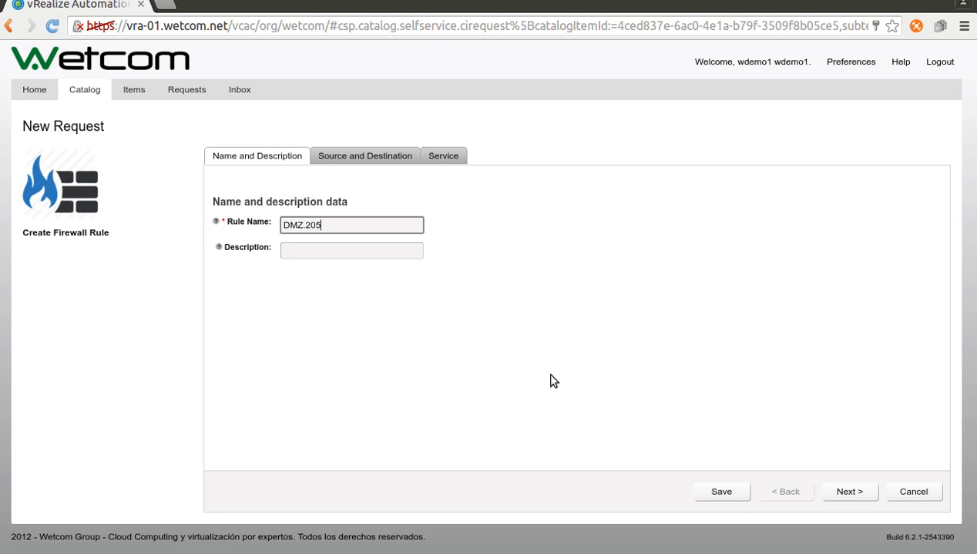
pyautogui.write('->')
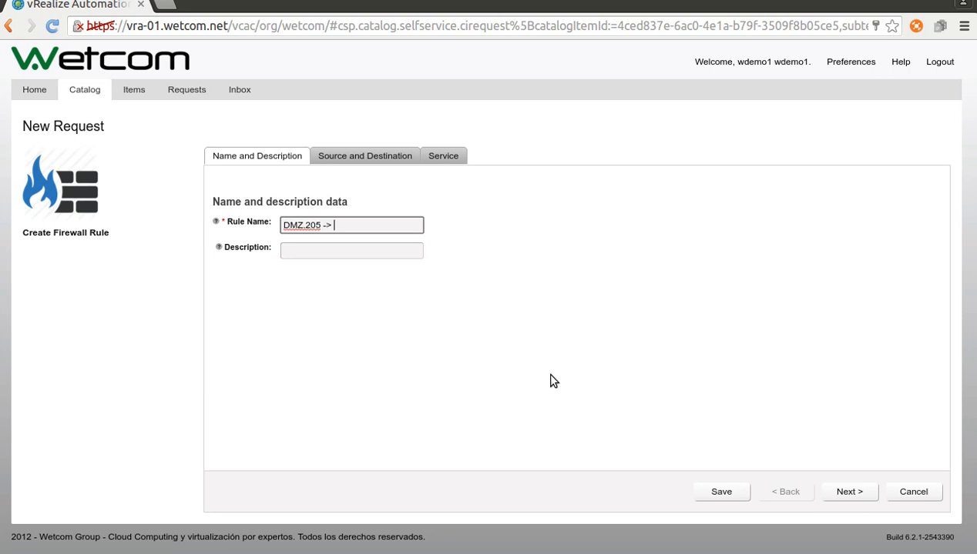
pyautogui.write('App')
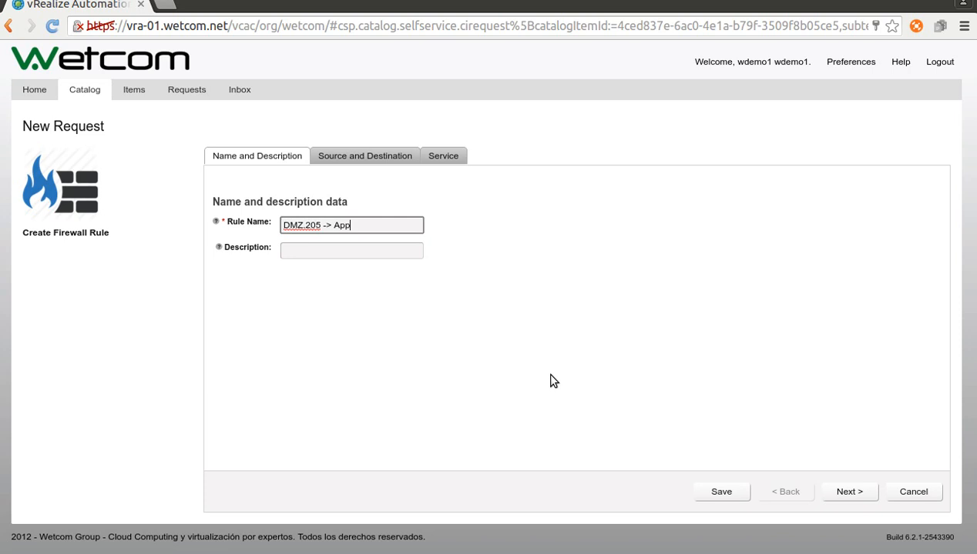
pyautogui.write('-20')
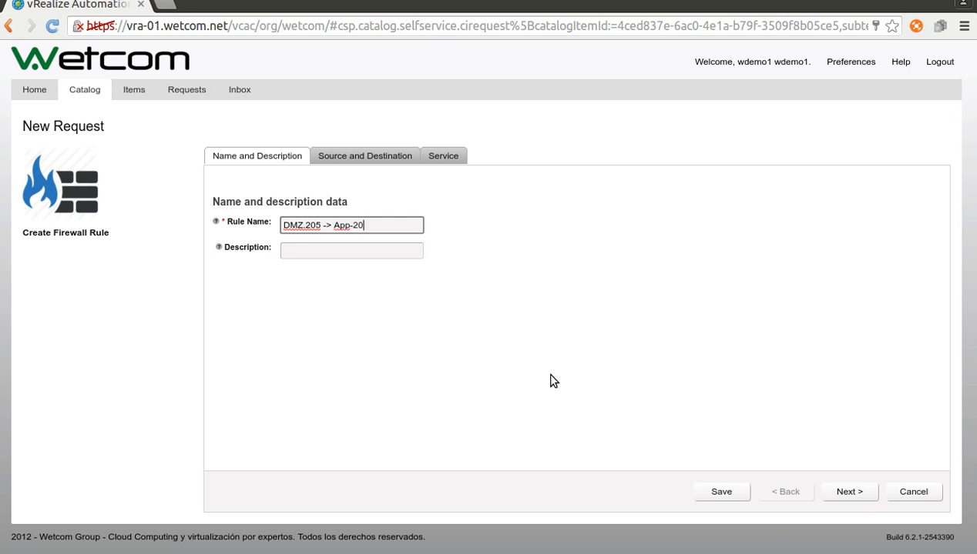
pyautogui.write('1')
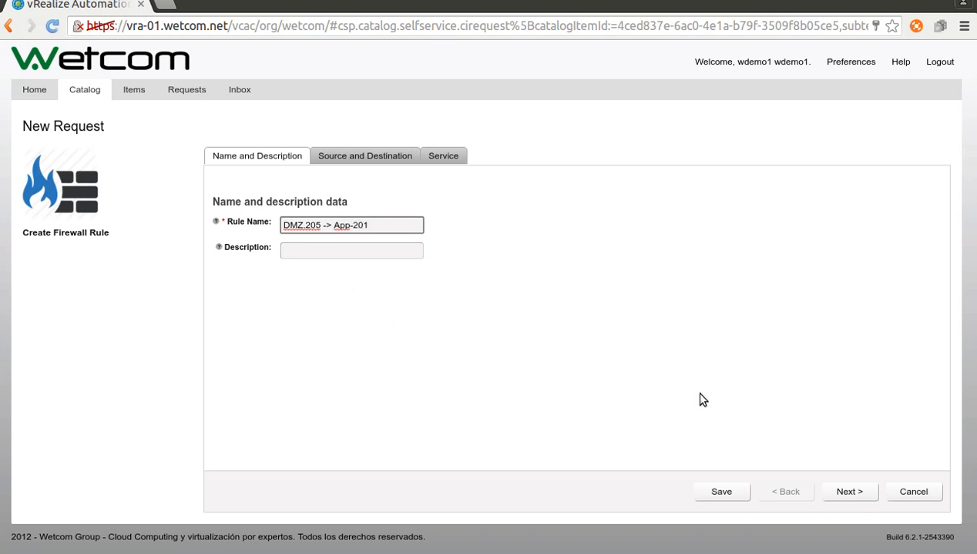
pyautogui.click(848, 492)
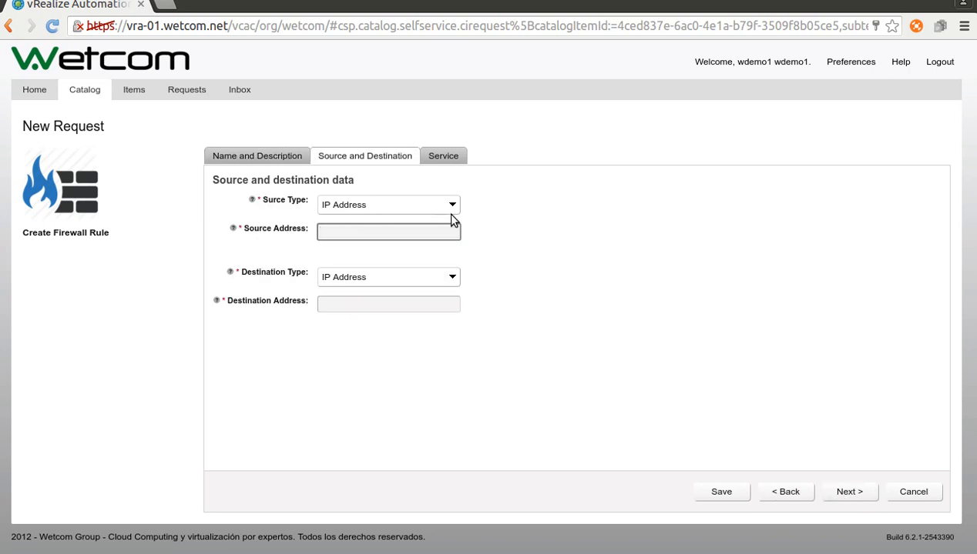
# - Set the rule source to IP address 192.168.50.205
pyautogui.click(388, 232)
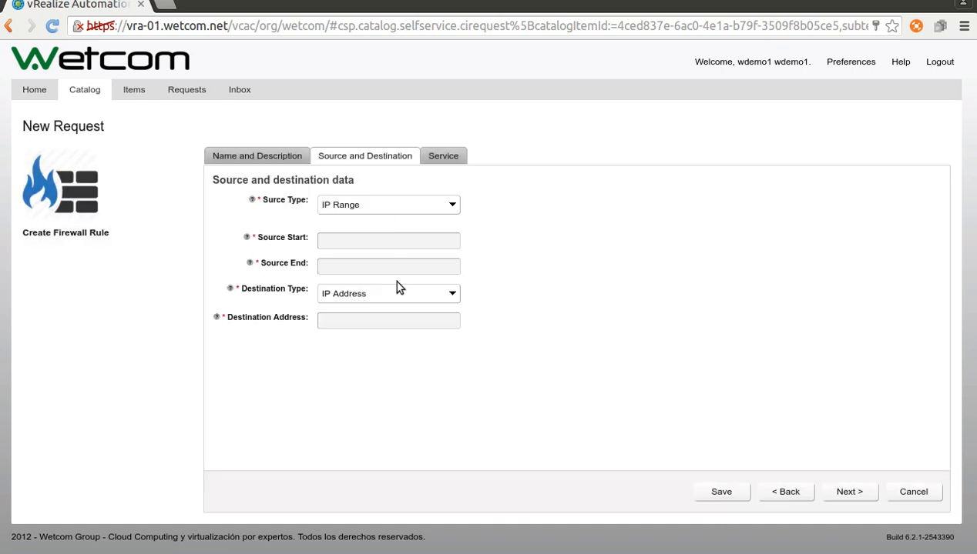
pyautogui.moveTo(458, 212)
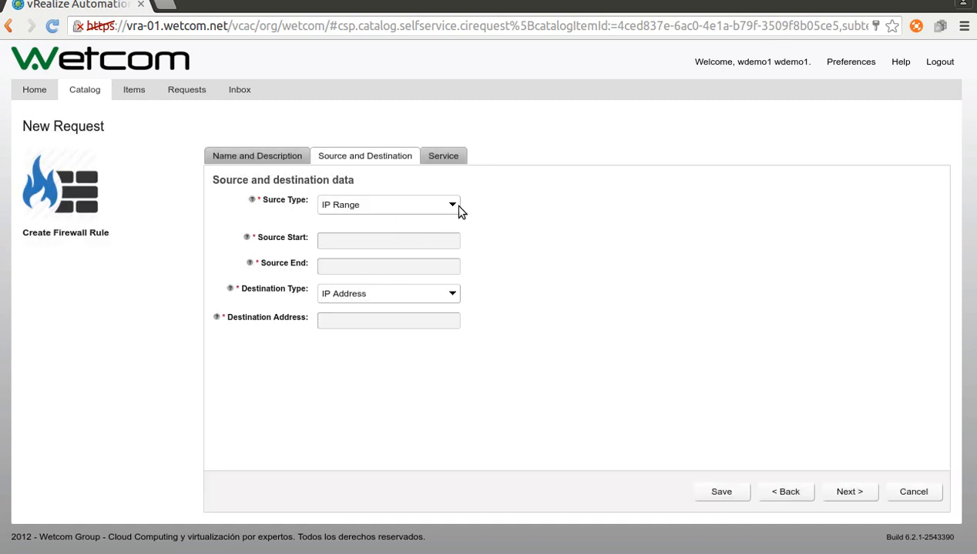
pyautogui.click(388, 204)
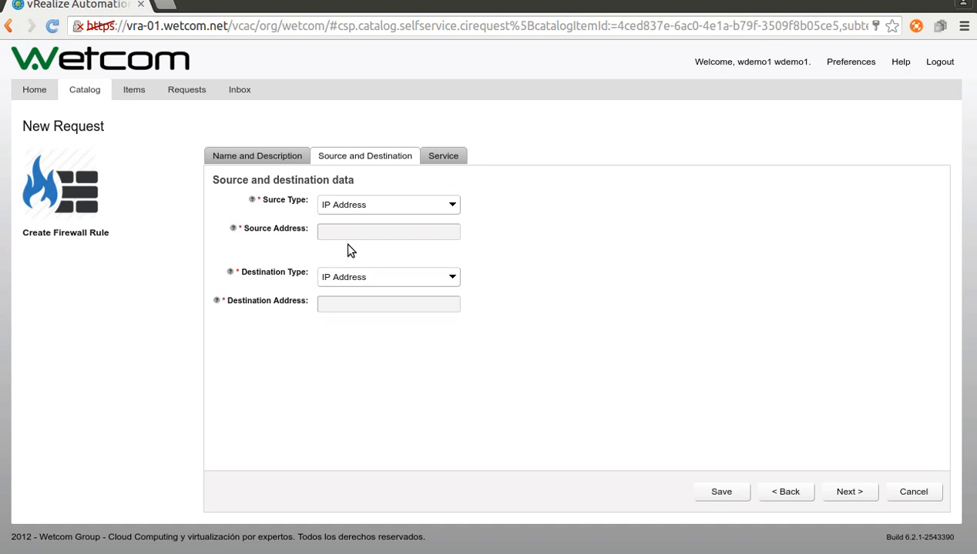
pyautogui.write('1')
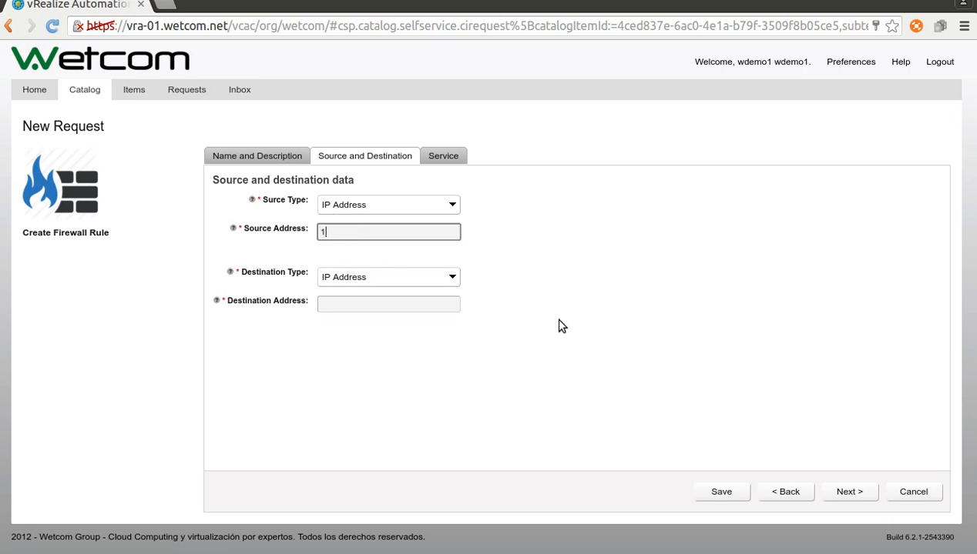
pyautogui.write('92.168.50.')
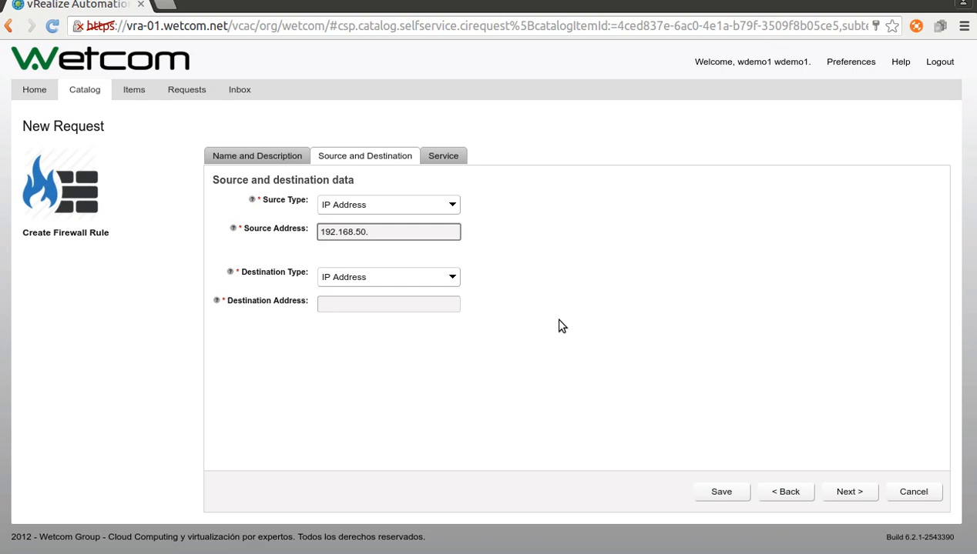
pyautogui.write('205')
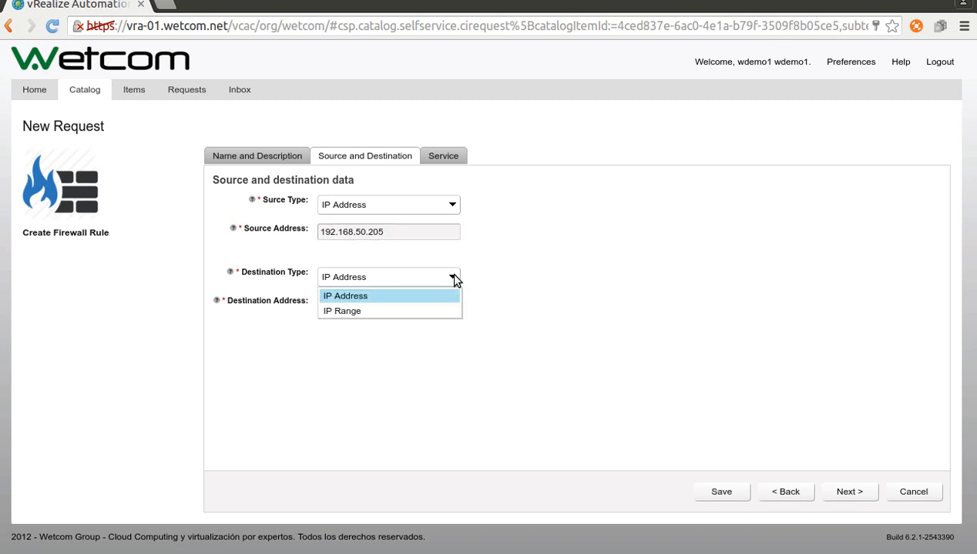
# - Set the destination address 172.16.50.201 and continue to the service details
pyautogui.click(345, 296)
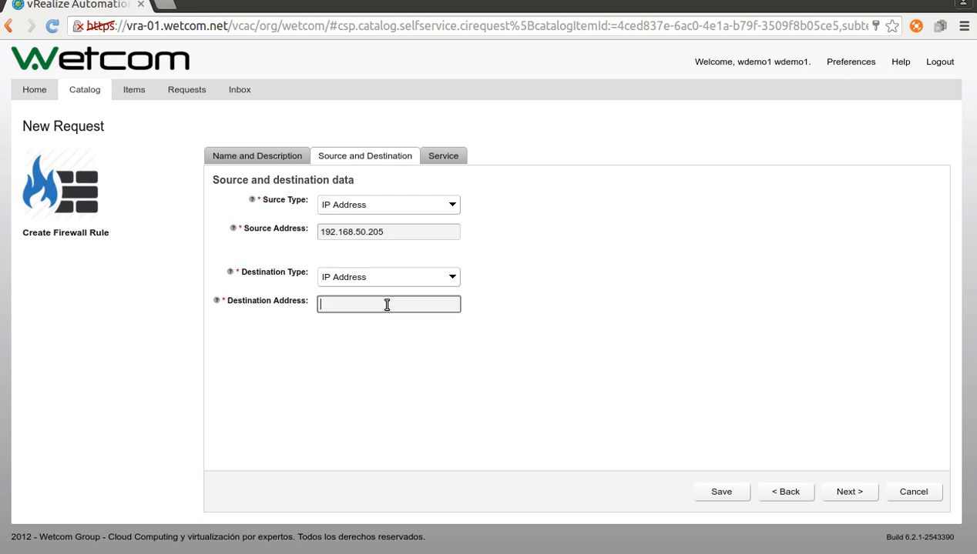
pyautogui.write('172.16.50.201')
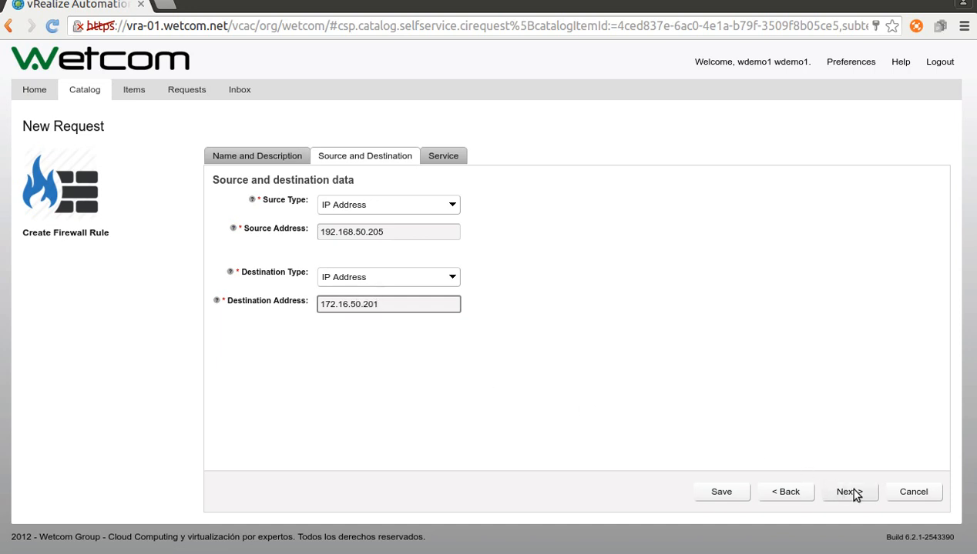
pyautogui.click(845, 492)
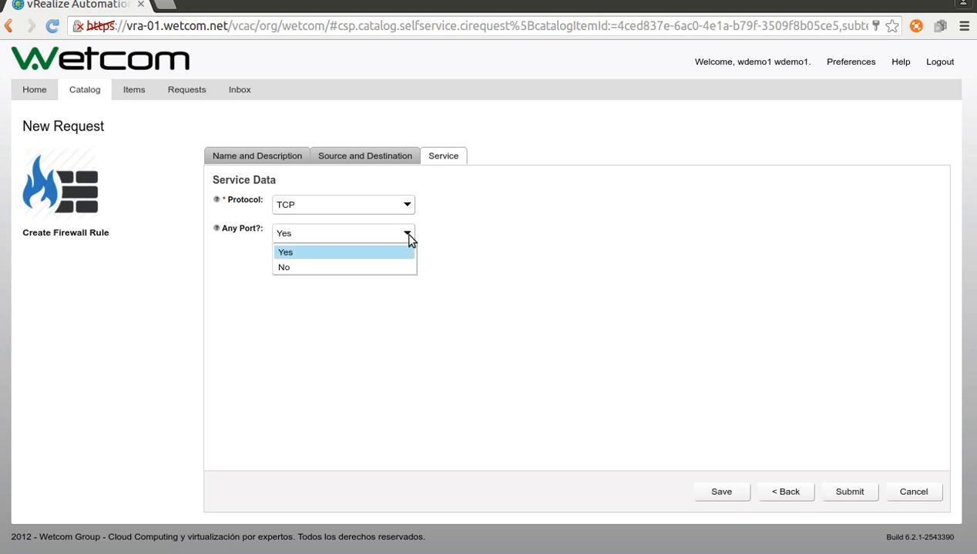
# - Change the protocol from TCP to ICMP and submit the rule request
pyautogui.click(286, 252)
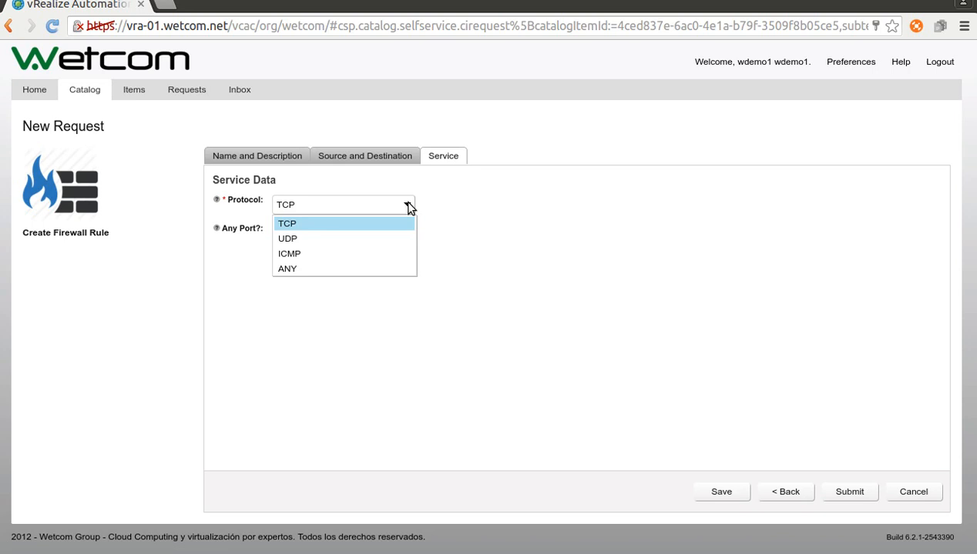
pyautogui.moveTo(289, 254)
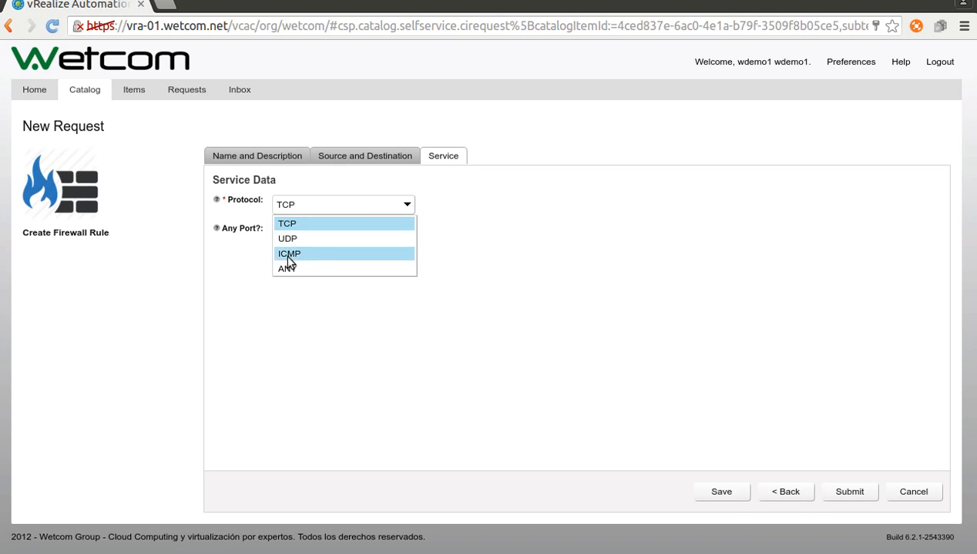
pyautogui.click(289, 254)
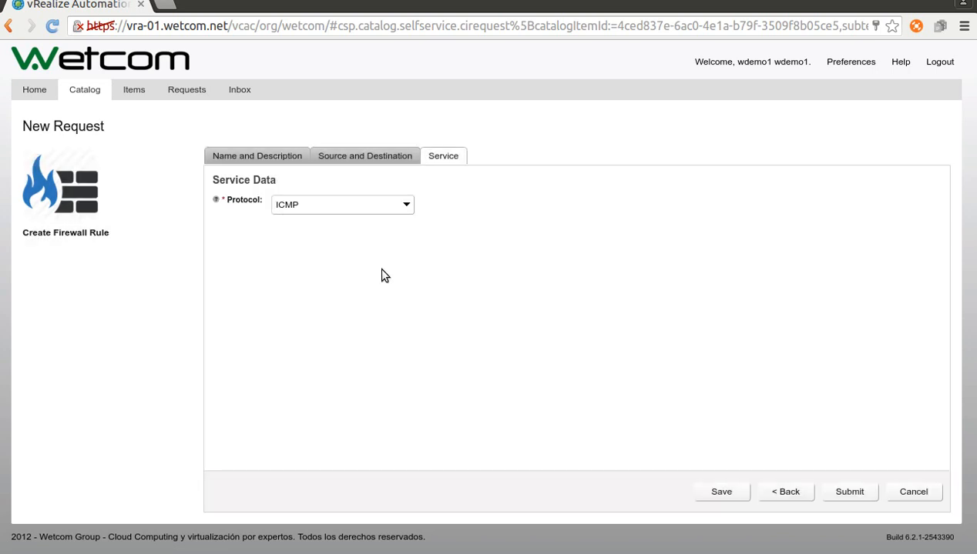
pyautogui.moveTo(672, 365)
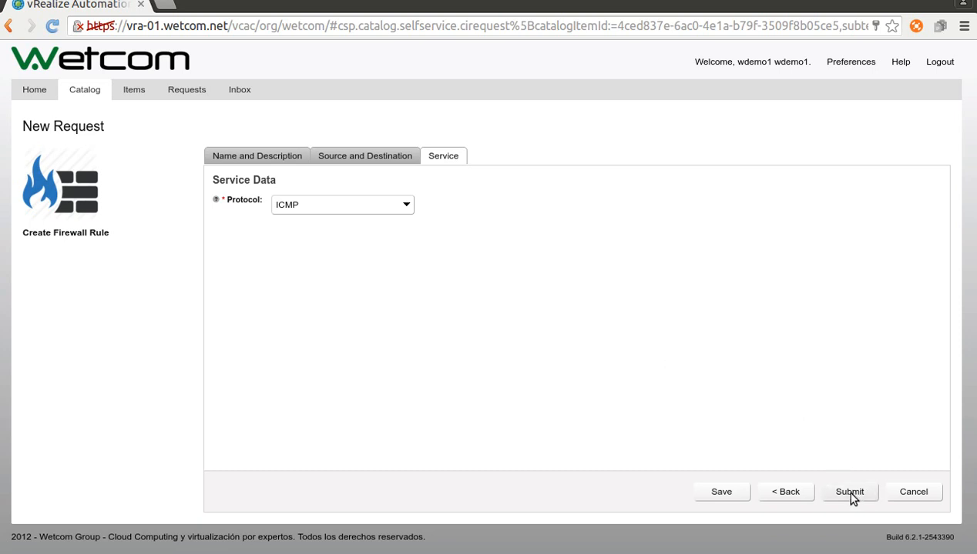
pyautogui.click(848, 492)
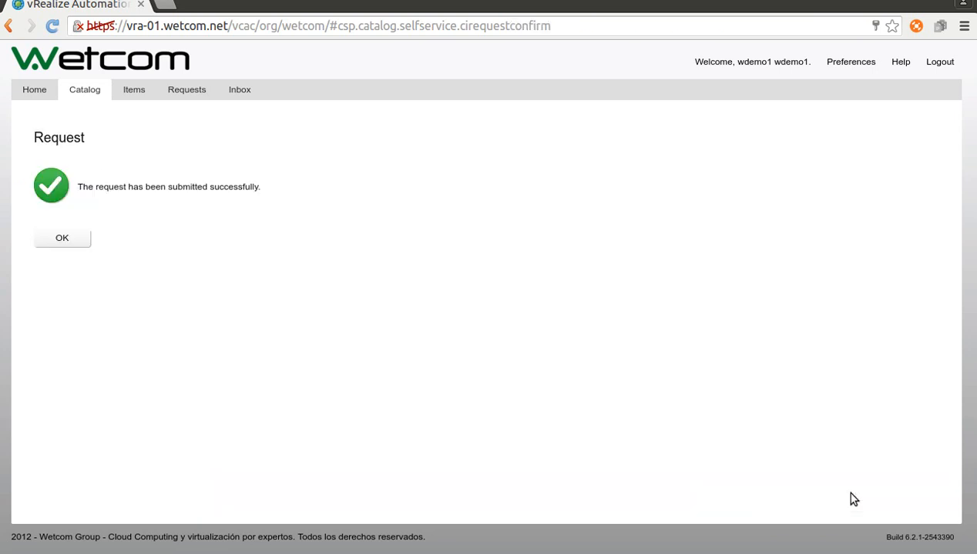
# - Acknowledge the submission, see request 752 In Progress, and go to provisioned items
pyautogui.click(62, 238)
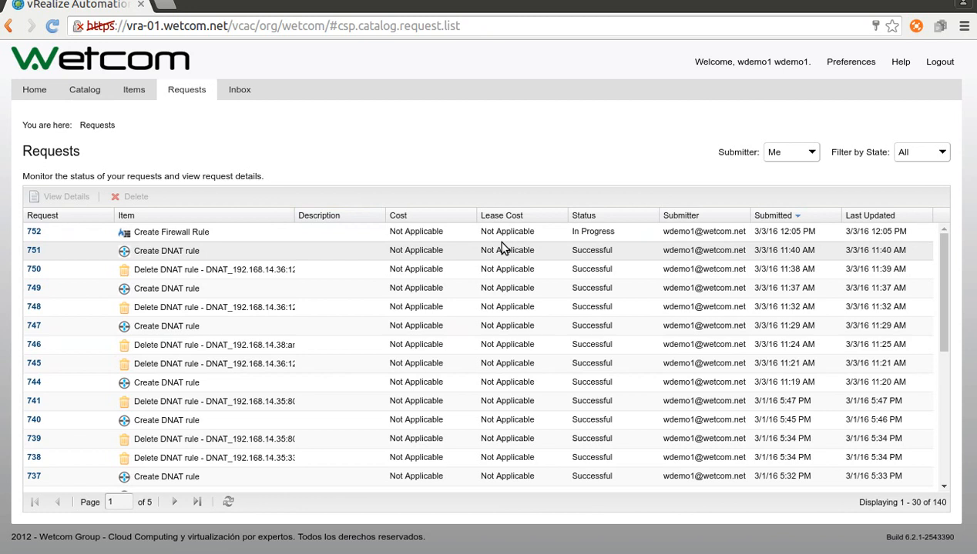
pyautogui.moveTo(211, 383)
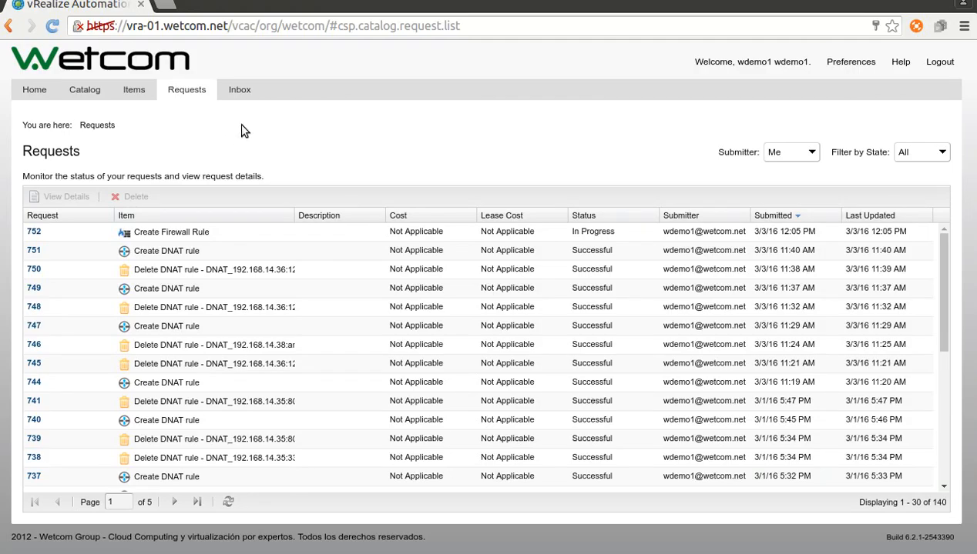
pyautogui.click(229, 502)
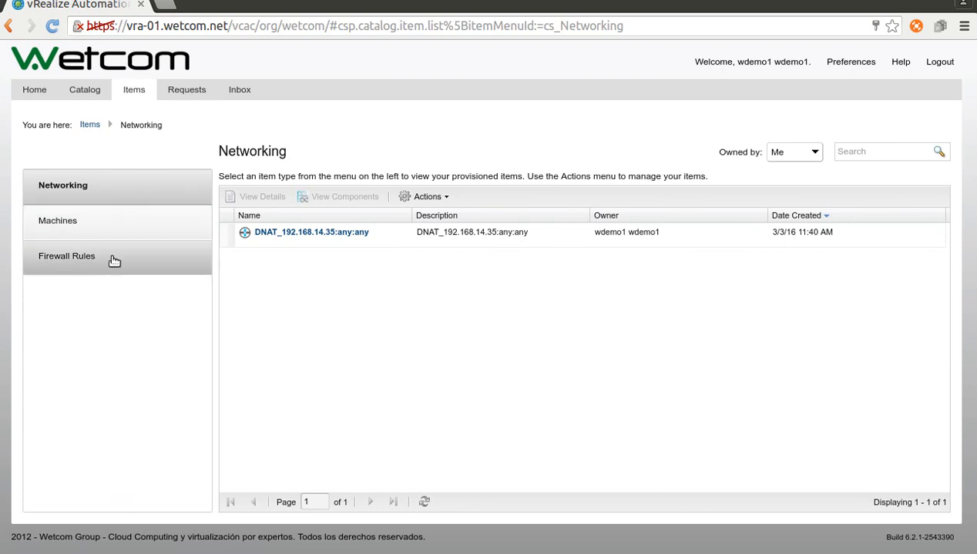
# - View the DMZ.205 -> App-201 rule details (ICMP, 192.168.50.205 to 172.16.50.201), then close
pyautogui.click(67, 256)
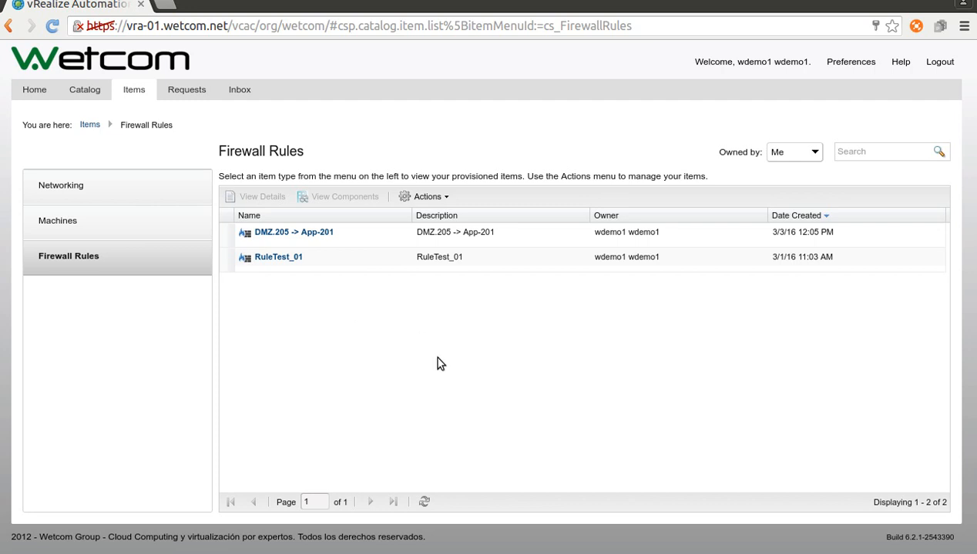
pyautogui.moveTo(462, 356)
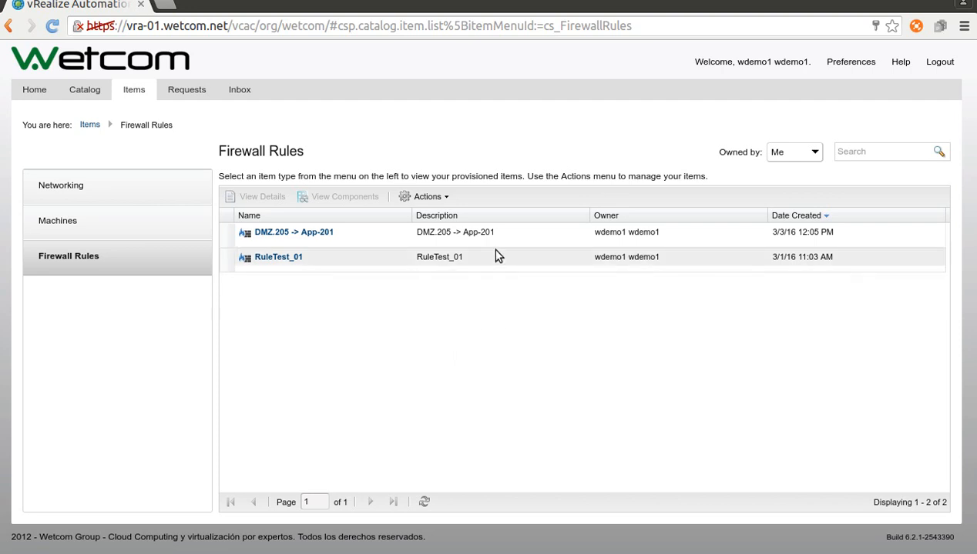
pyautogui.click(294, 232)
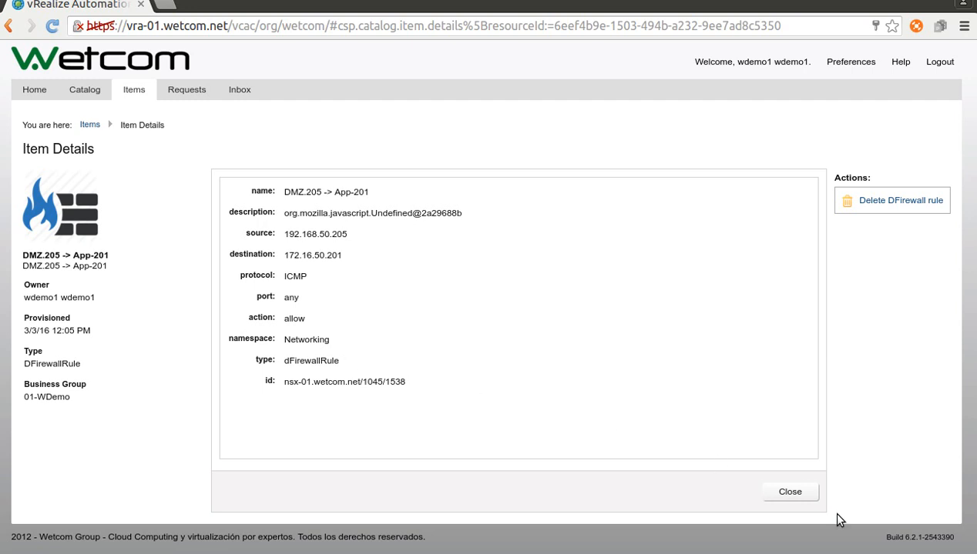
pyautogui.click(788, 492)
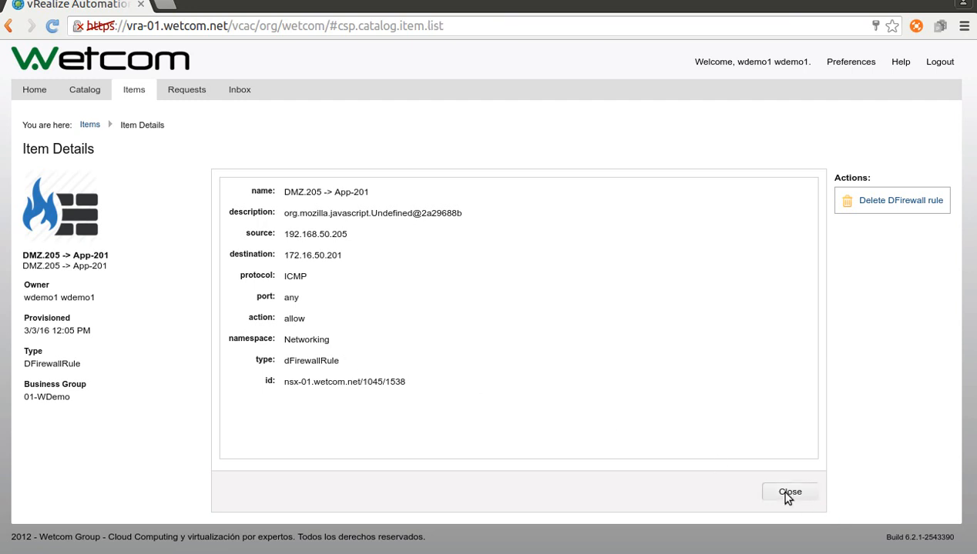
pyautogui.click(789, 492)
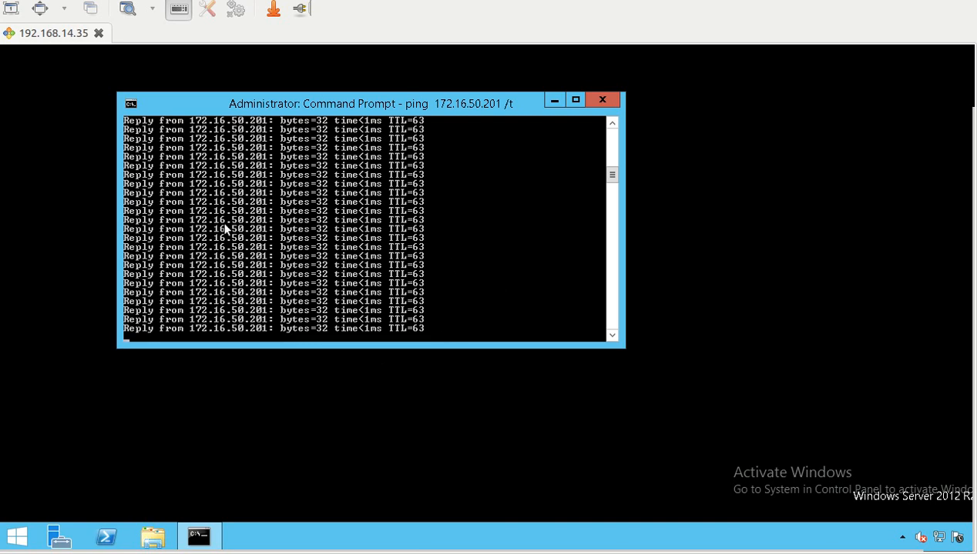
pyautogui.moveTo(458, 339)
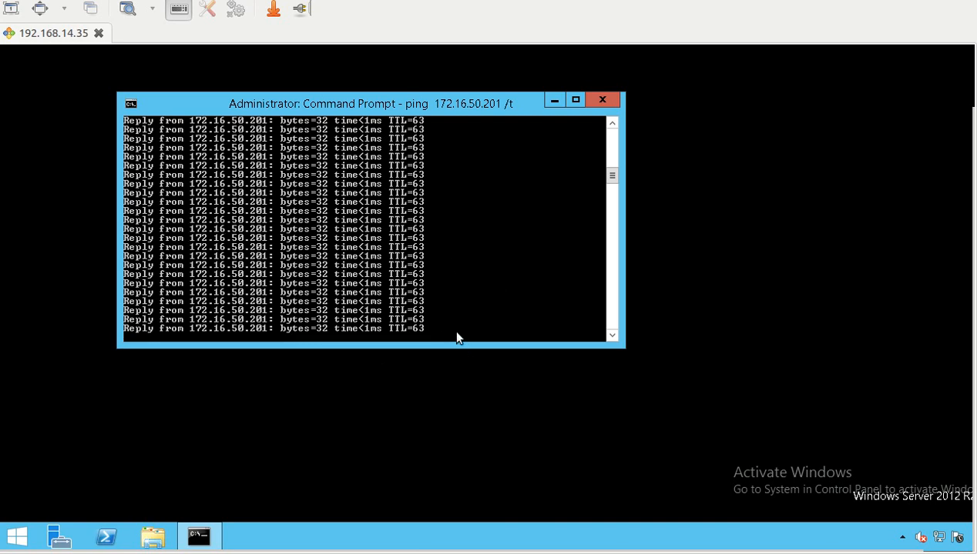
pyautogui.moveTo(106, 408)
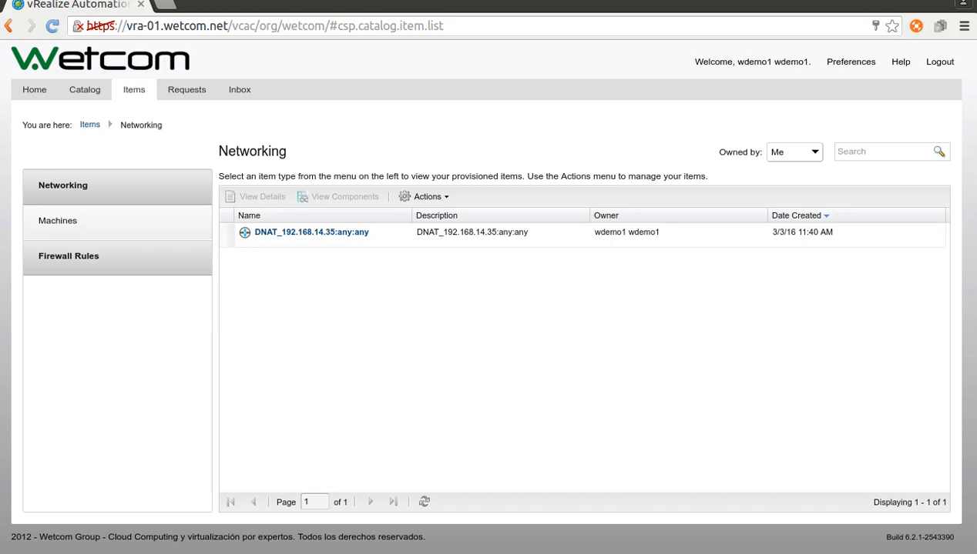
# - Delete DMZ.205 -> App-201 via Actions, submit and acknowledge, then view requests
pyautogui.click(311, 232)
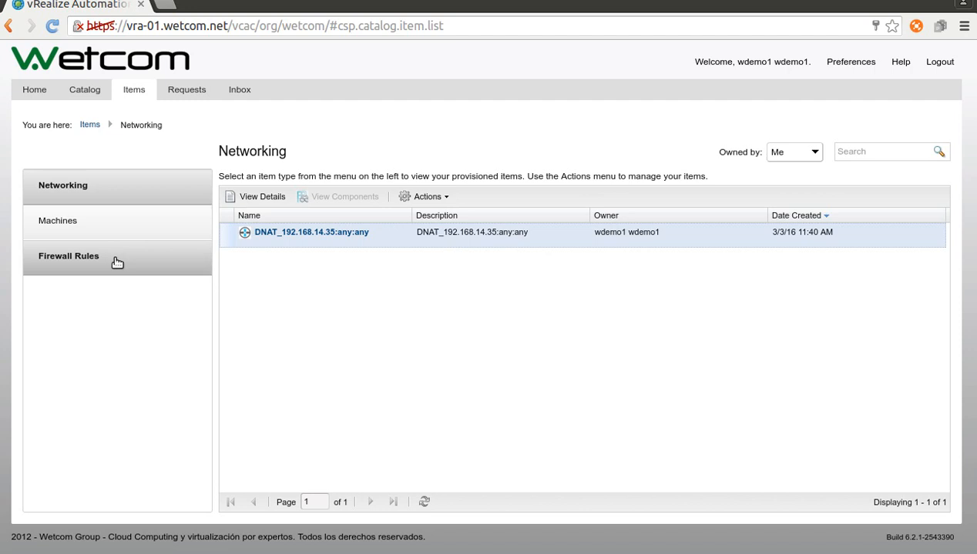
pyautogui.click(68, 255)
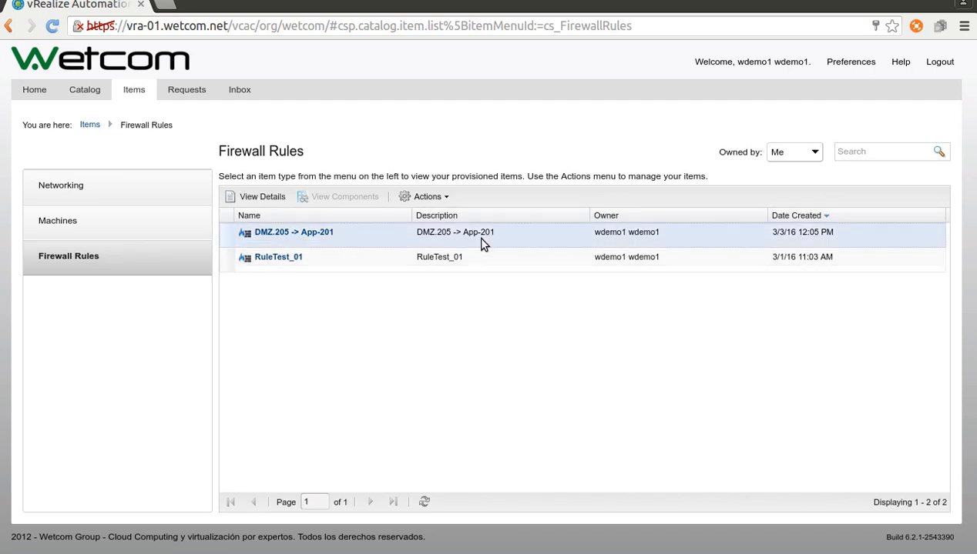
pyautogui.click(427, 197)
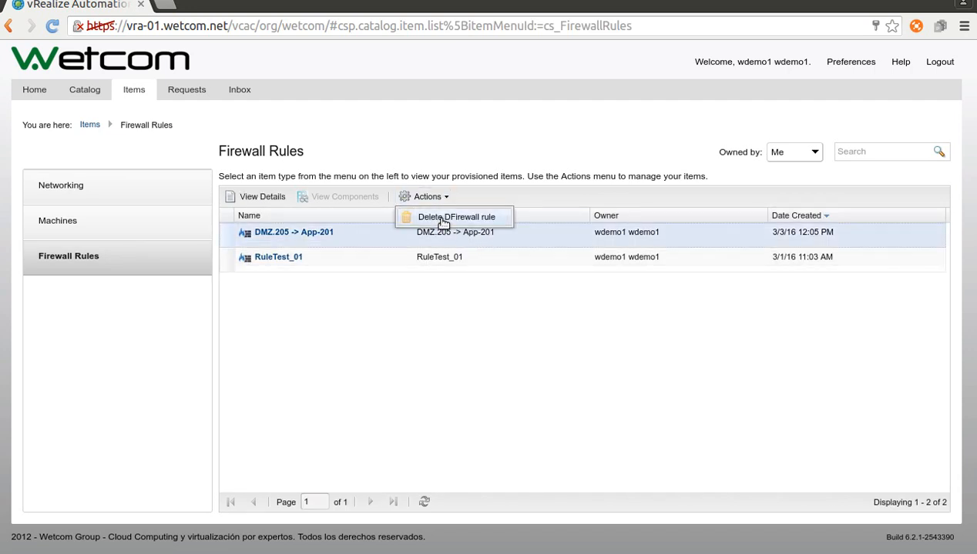
pyautogui.click(456, 217)
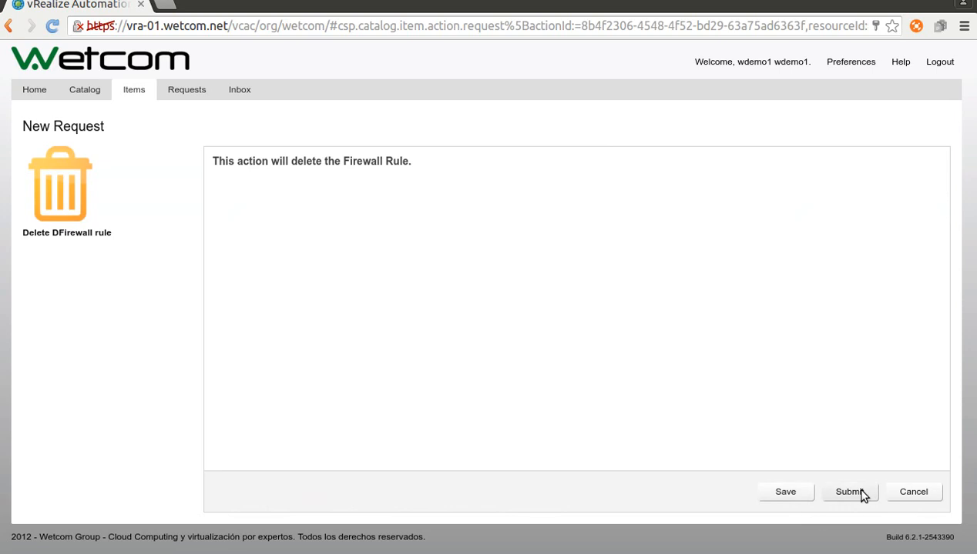
pyautogui.click(850, 492)
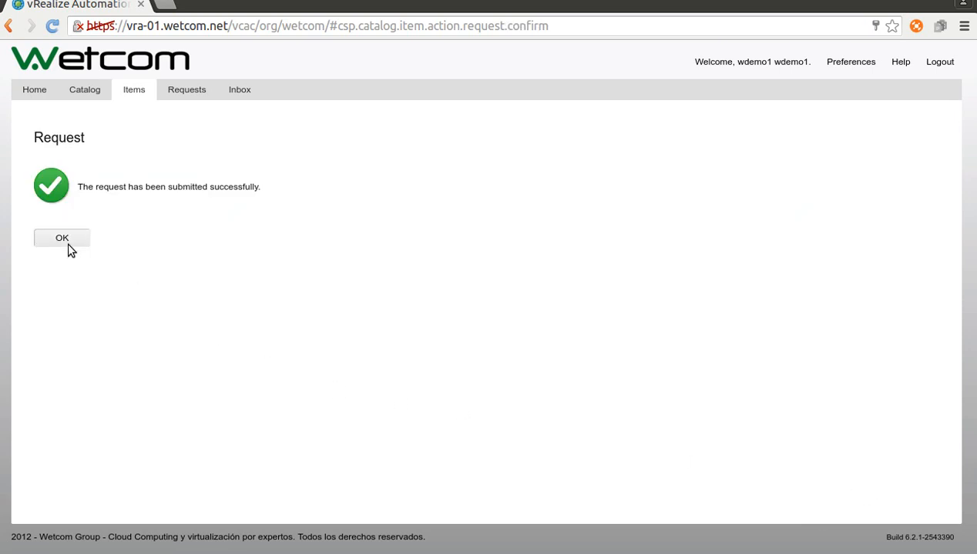
pyautogui.click(61, 237)
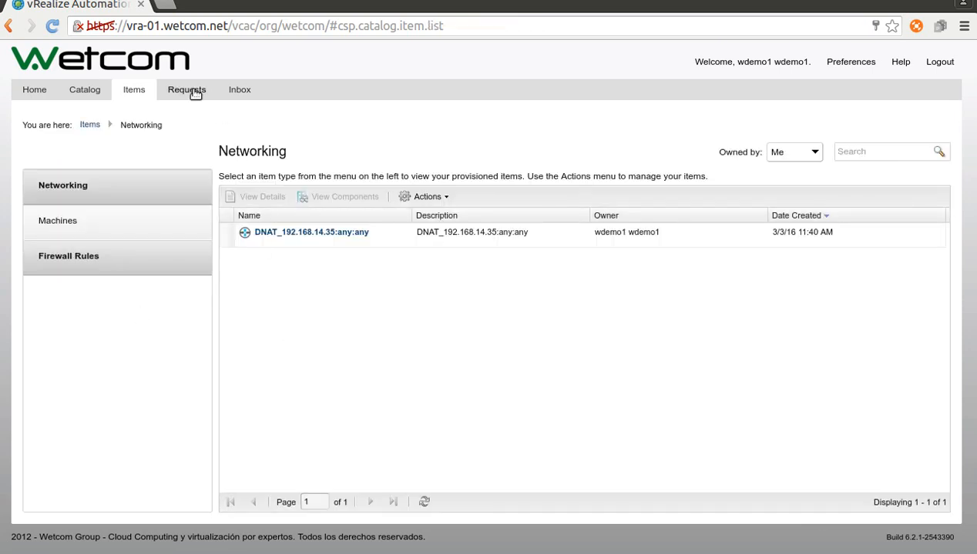
pyautogui.click(186, 89)
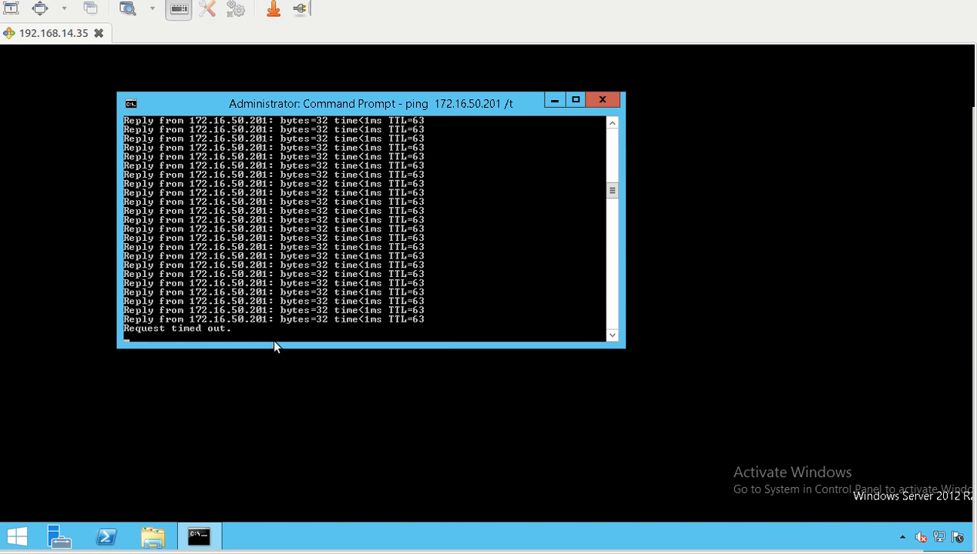
pyautogui.moveTo(399, 355)
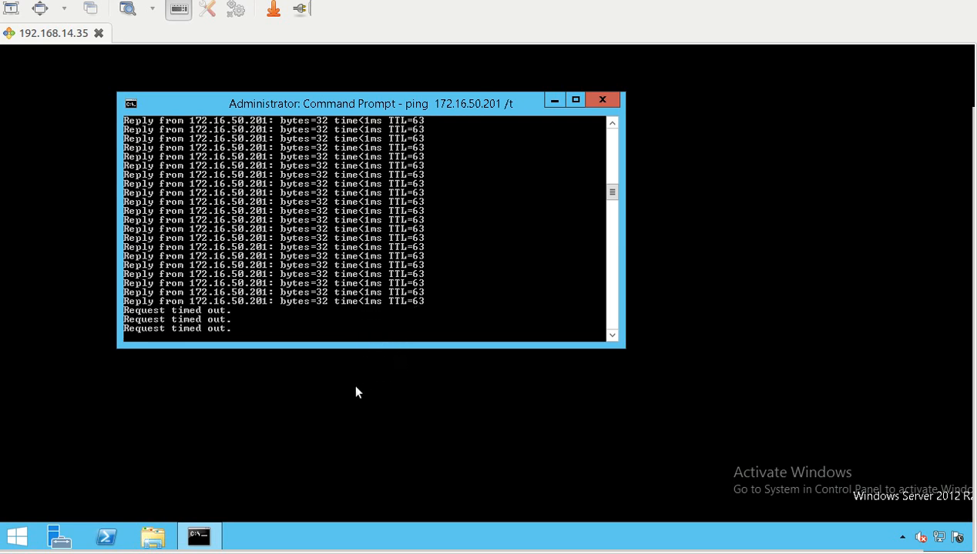
pyautogui.moveTo(650, 268)
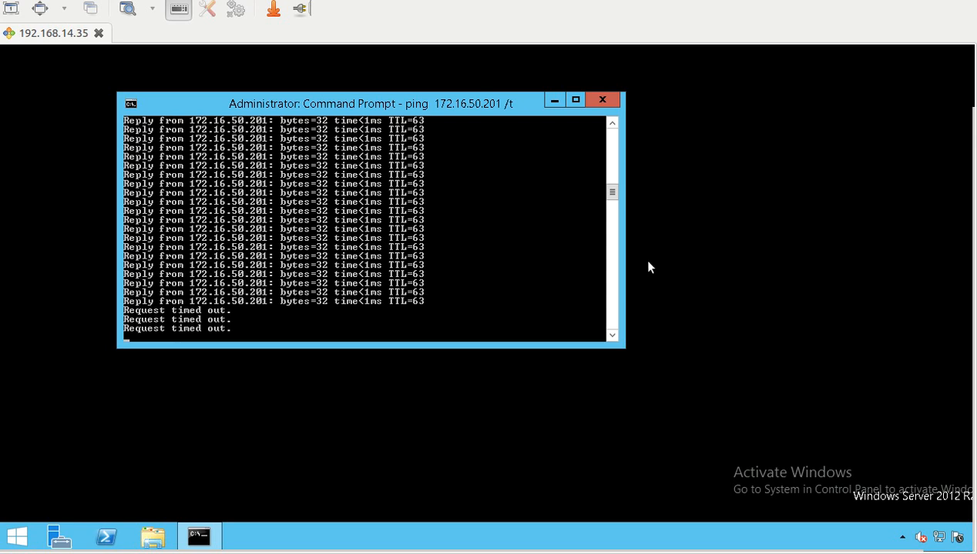
pyautogui.moveTo(657, 256)
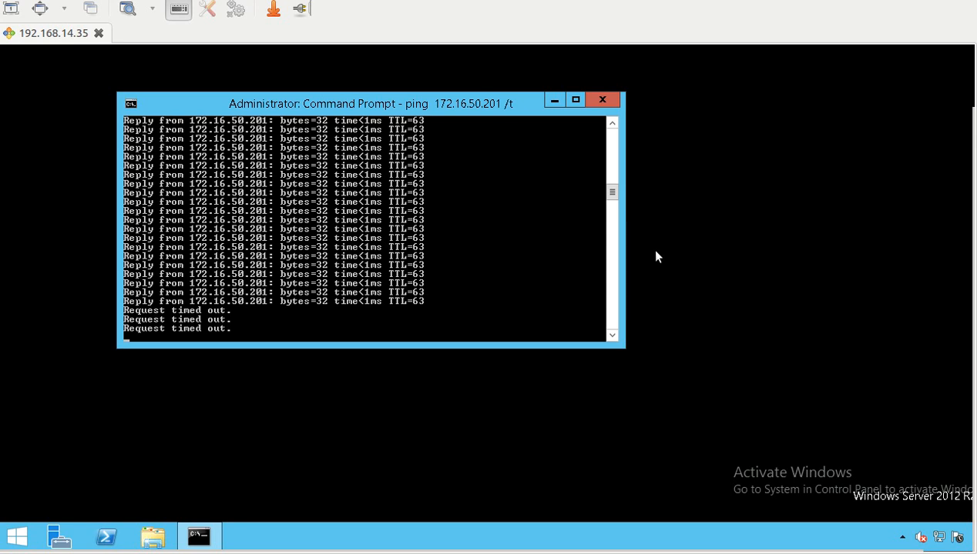